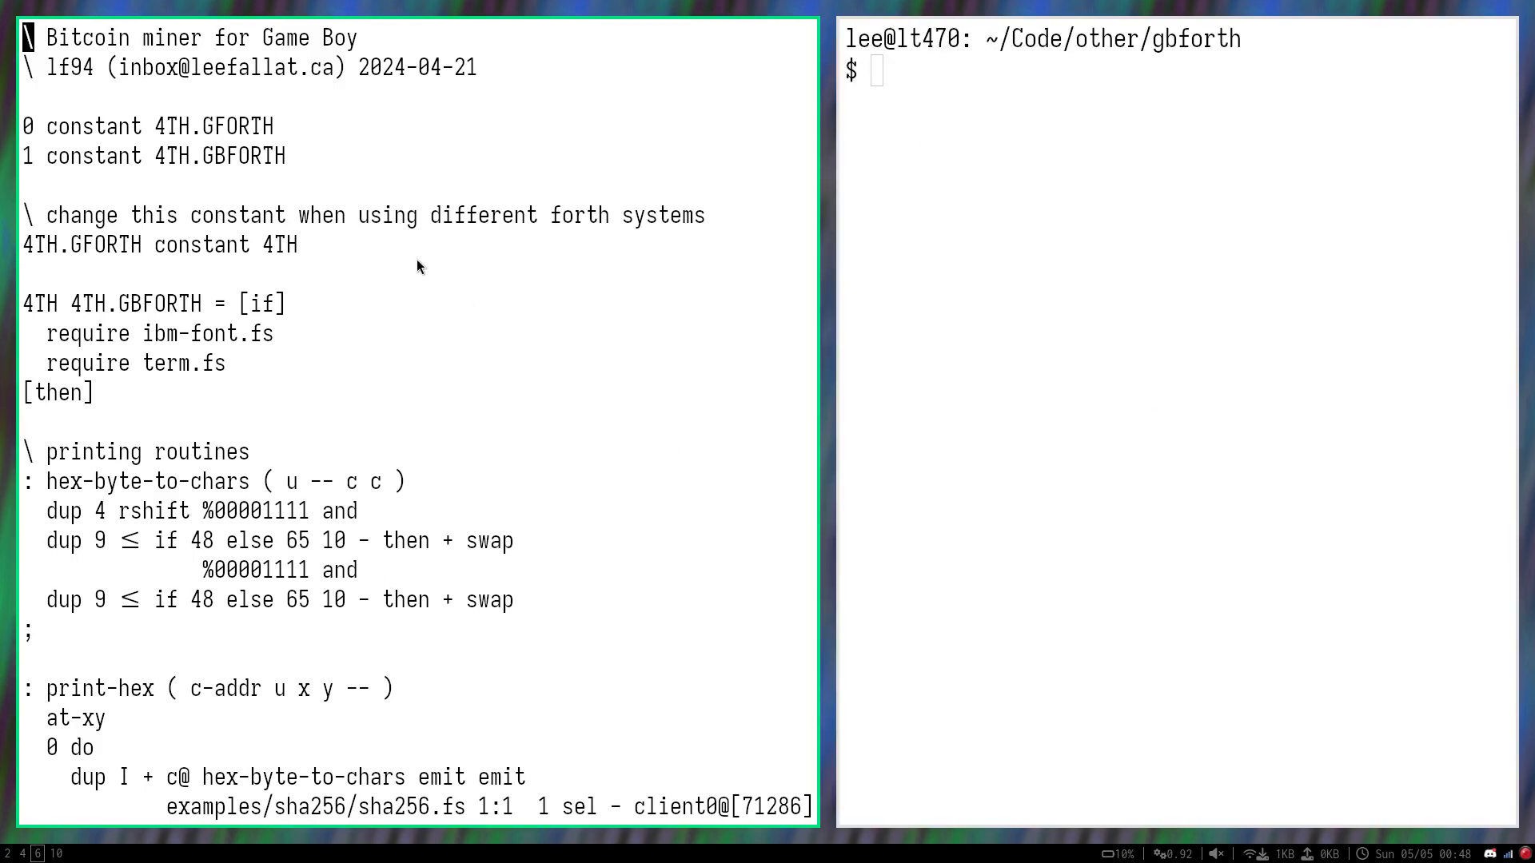
pyautogui.moveTo(451, 199)
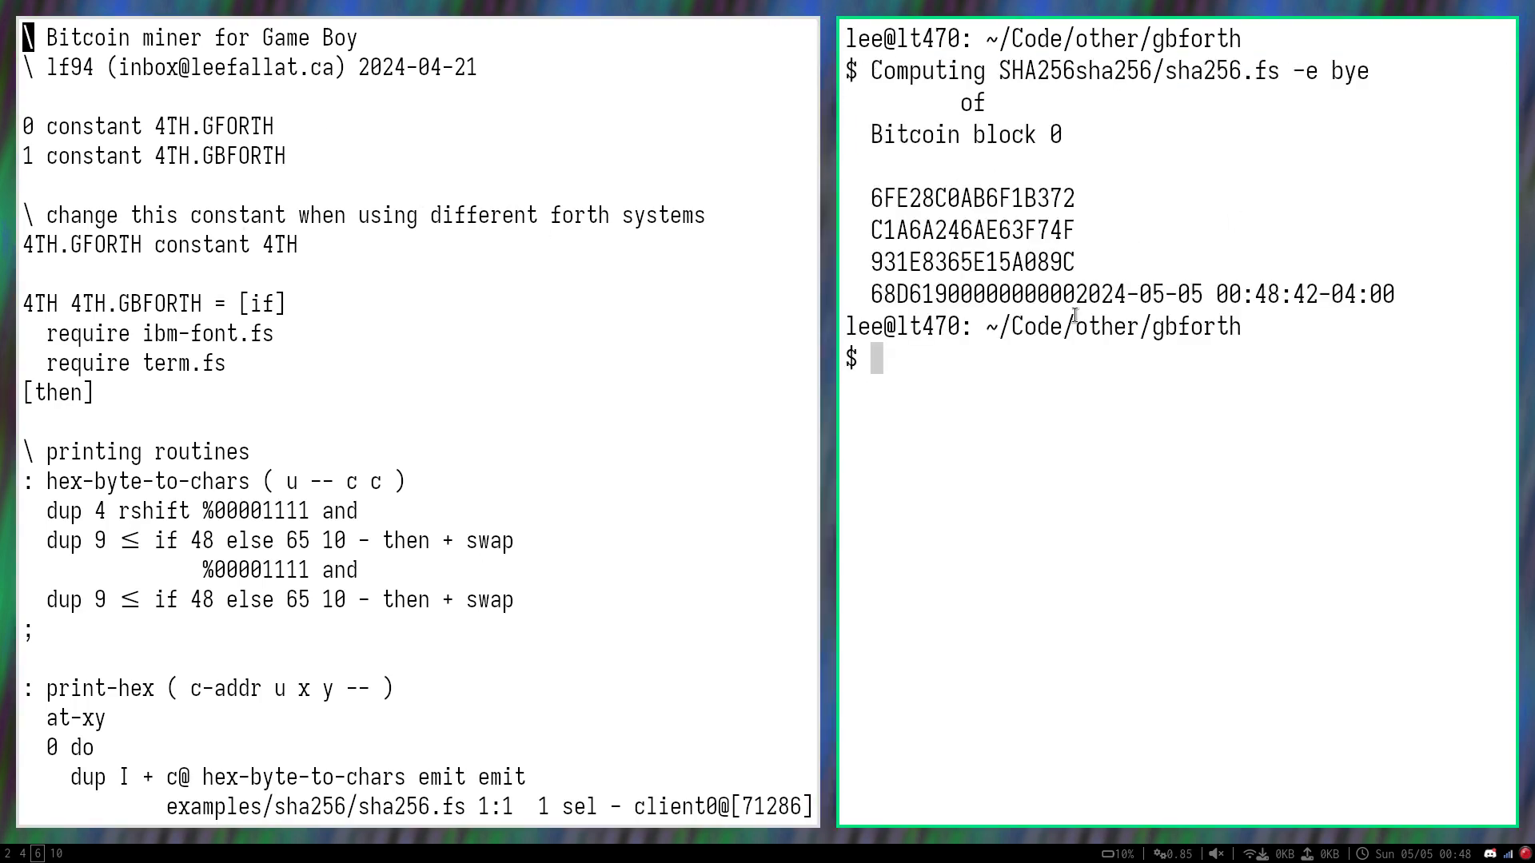
# Select the printed block 0 hash output, highlighting the trailing run of zeros
pyautogui.moveTo(862, 70); pyautogui.dragTo(1072, 294)
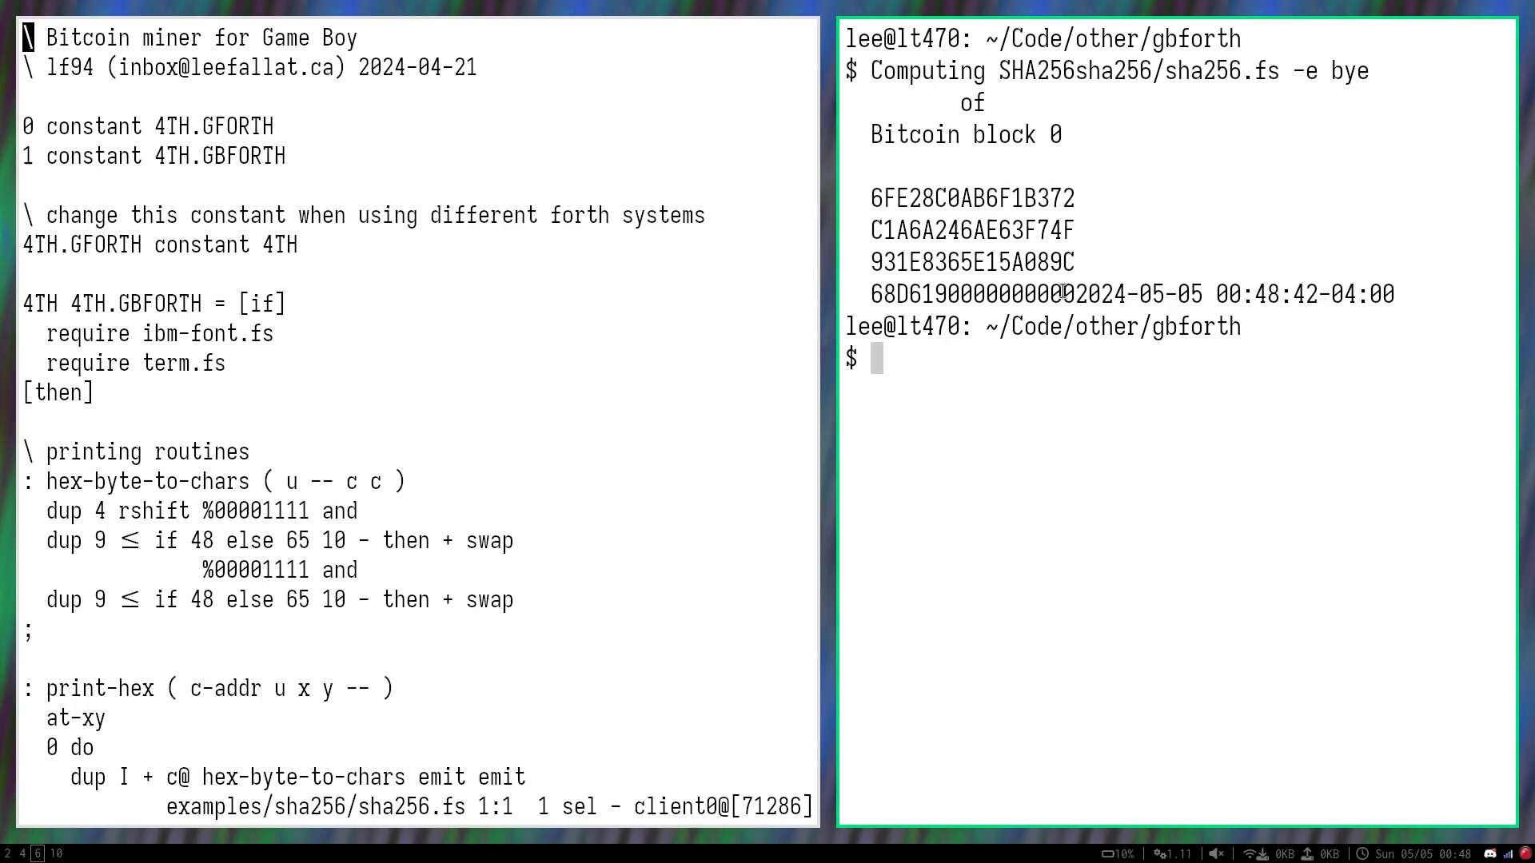
pyautogui.moveTo(946, 293); pyautogui.dragTo(1072, 294)
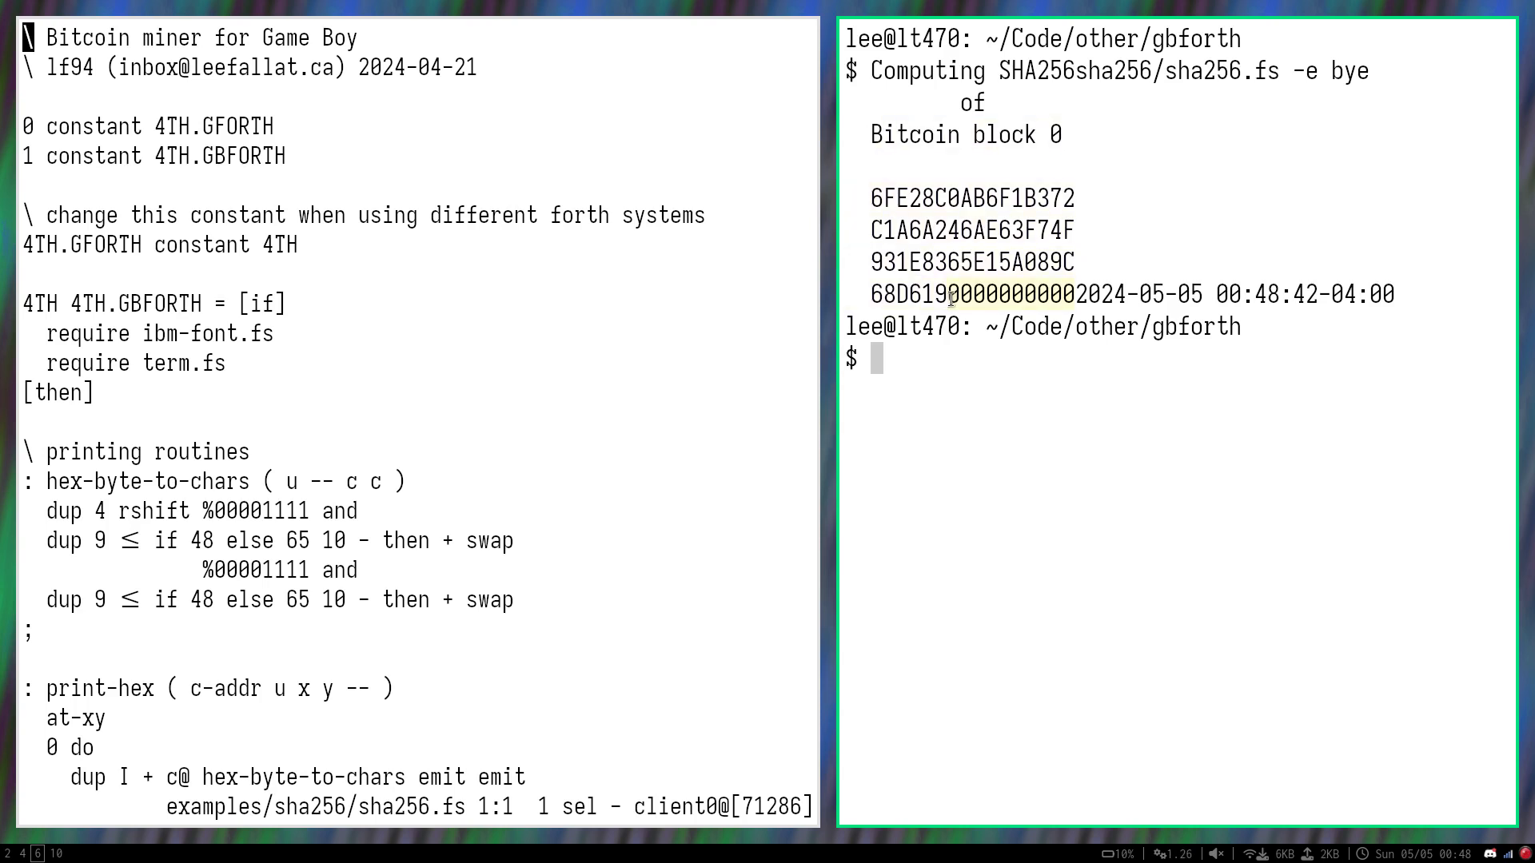
pyautogui.moveTo(969, 388)
pyautogui.write('B')
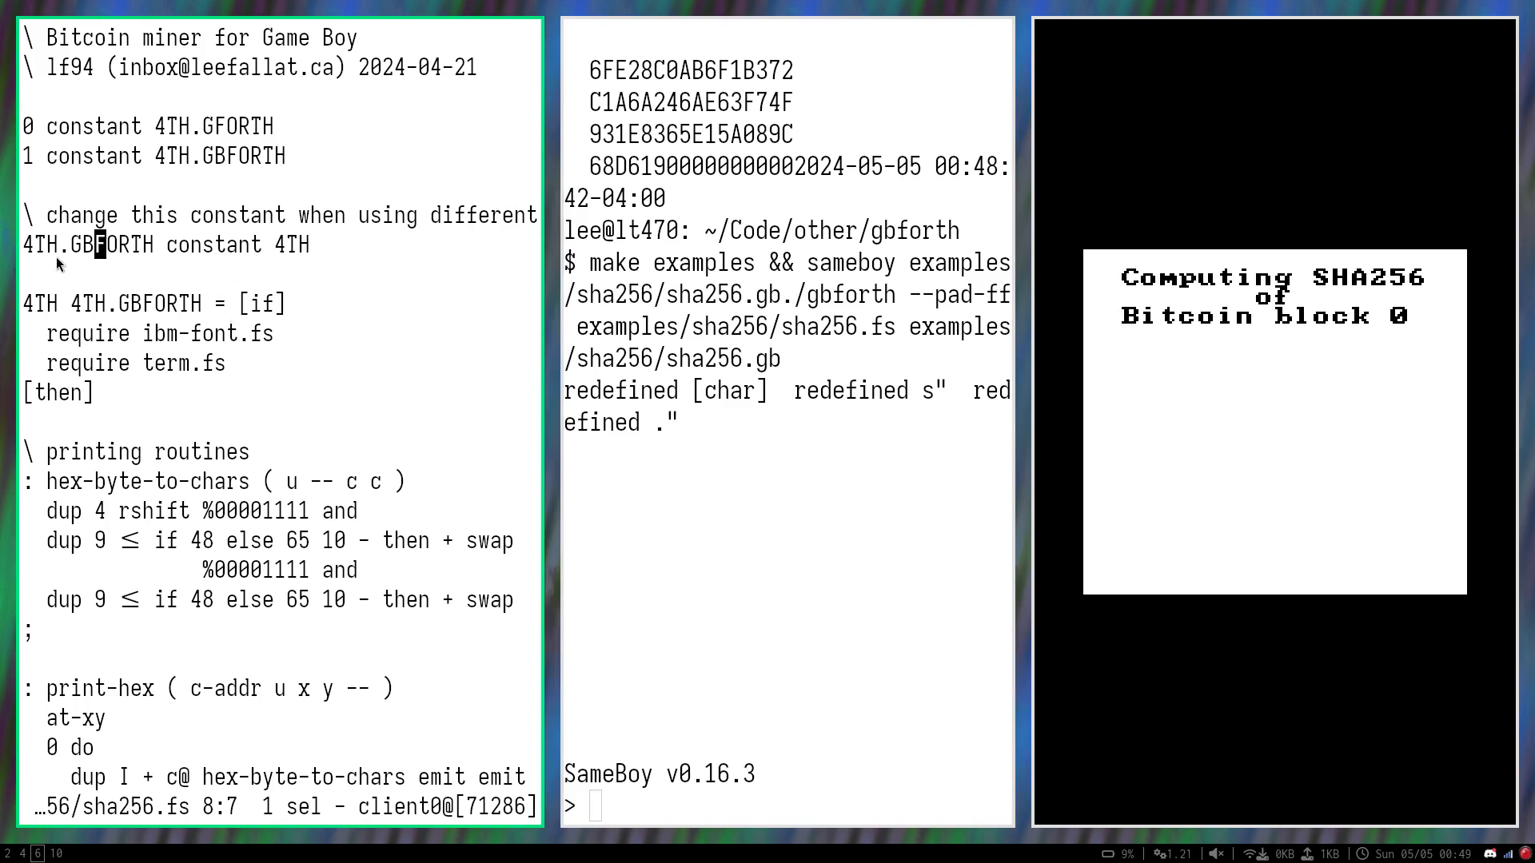
pyautogui.moveTo(166, 255)
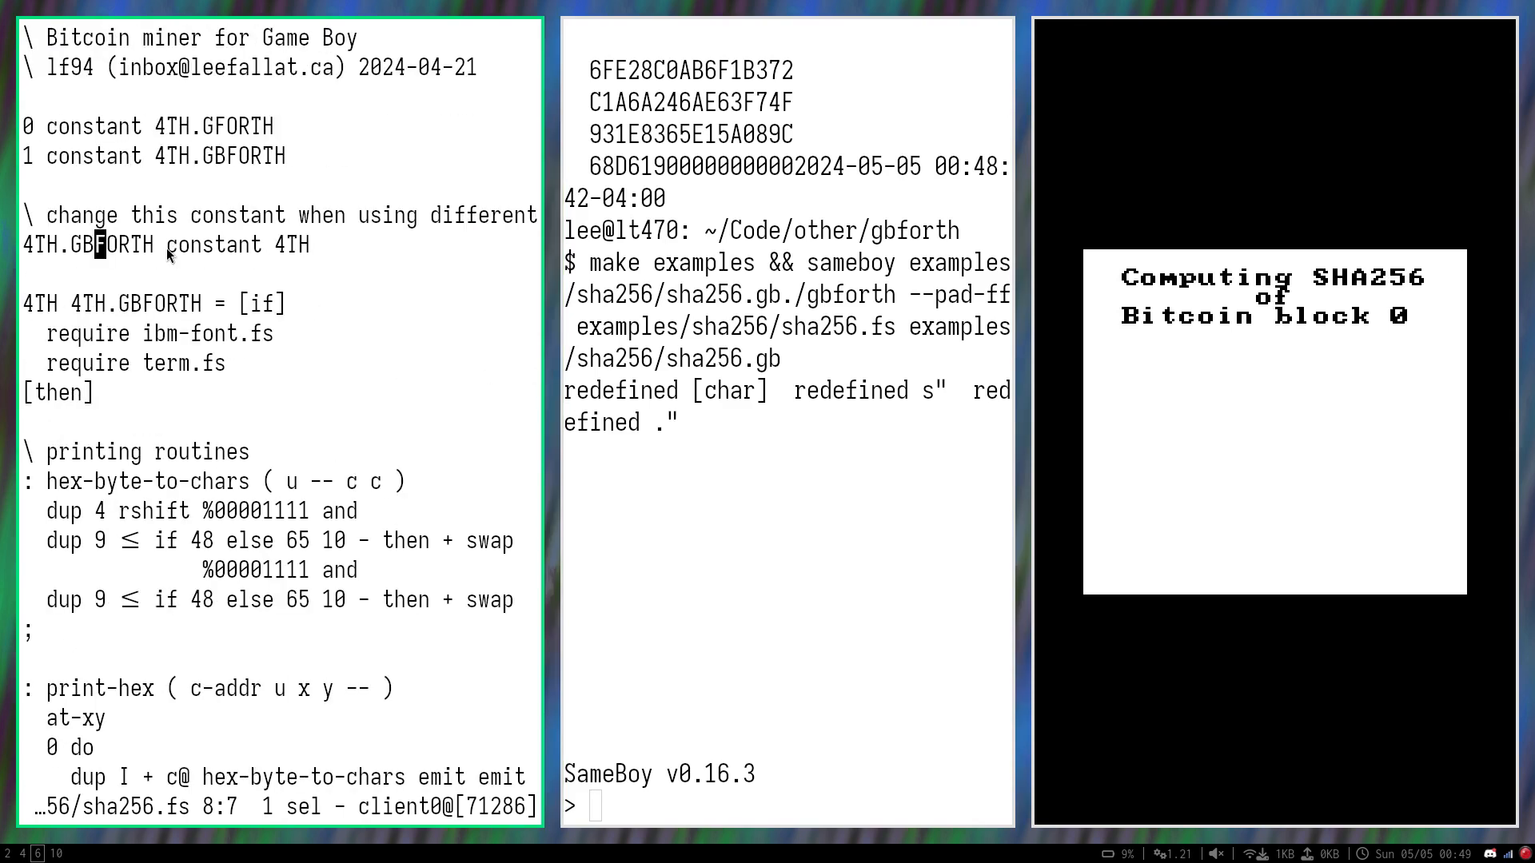
pyautogui.moveTo(172, 286)
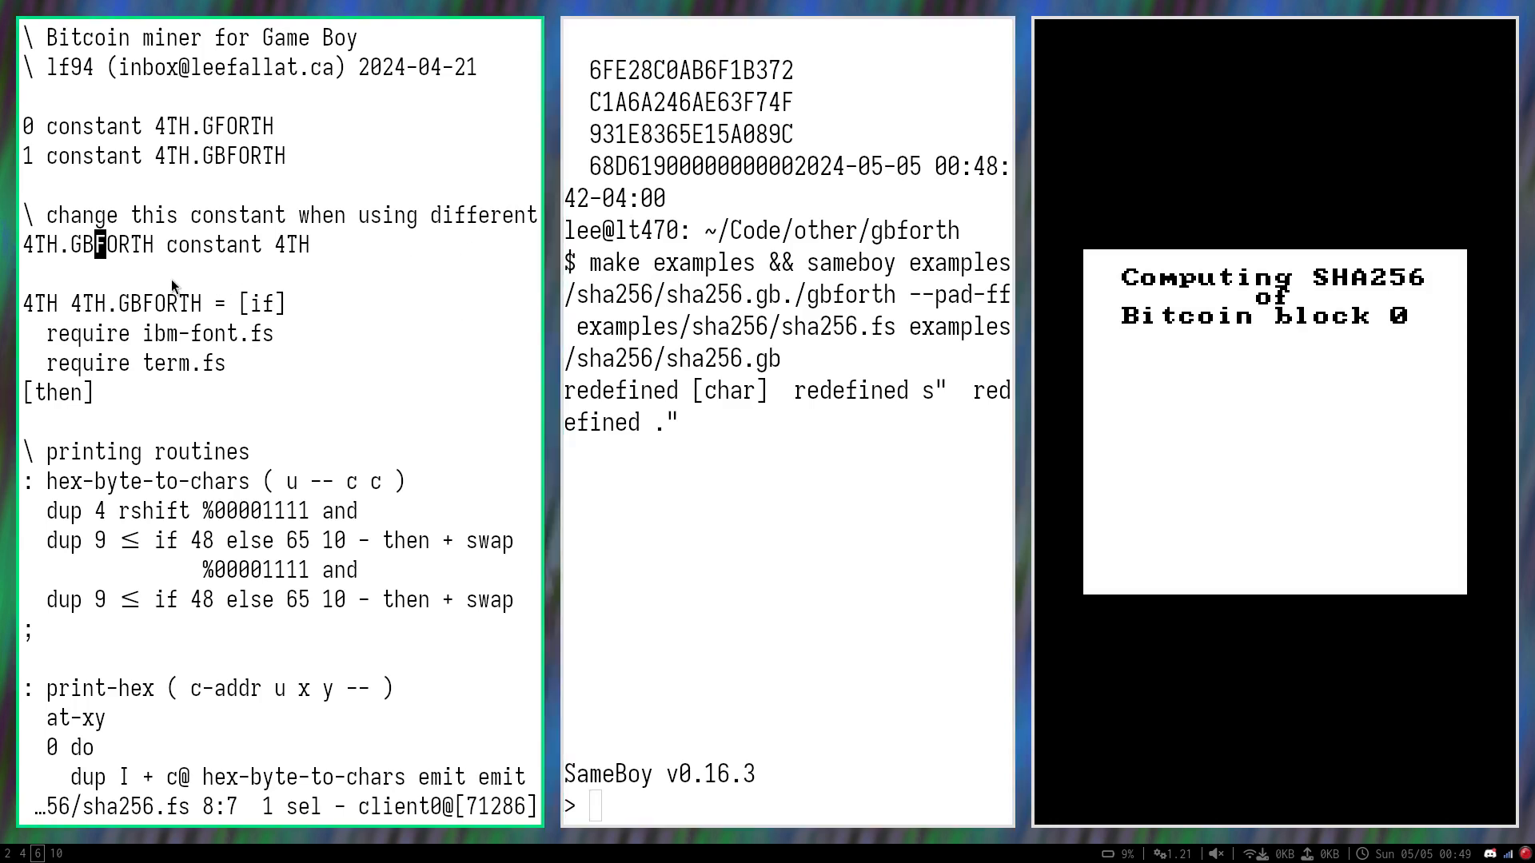
pyautogui.moveTo(39, 317)
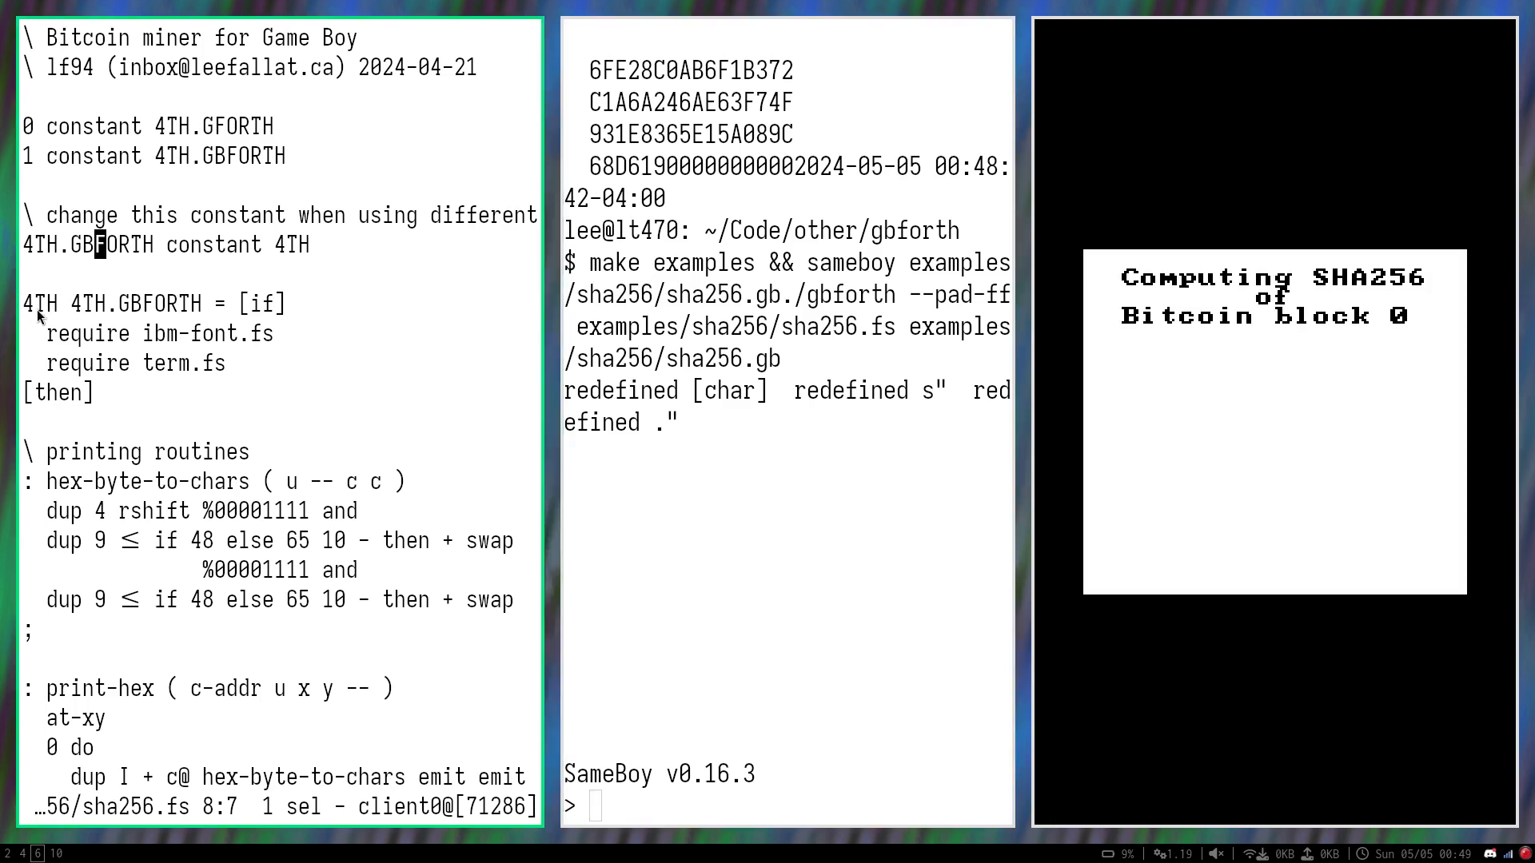
pyautogui.moveTo(123, 349)
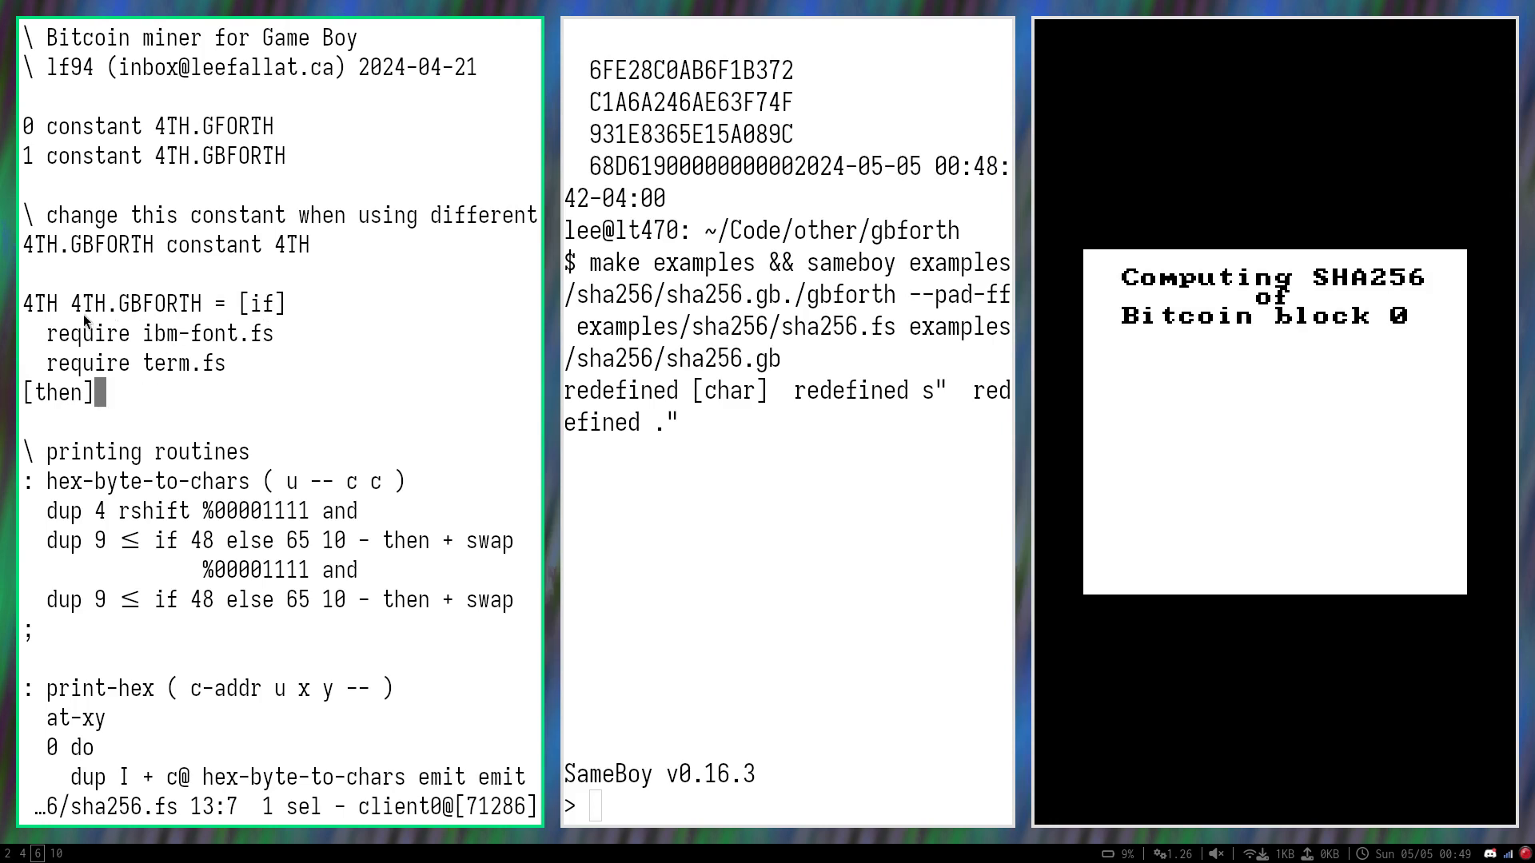
# Double-click line 8 in sha256.fs to set the constant to 4TH.GBFORTH
pyautogui.doubleClick(127, 304)
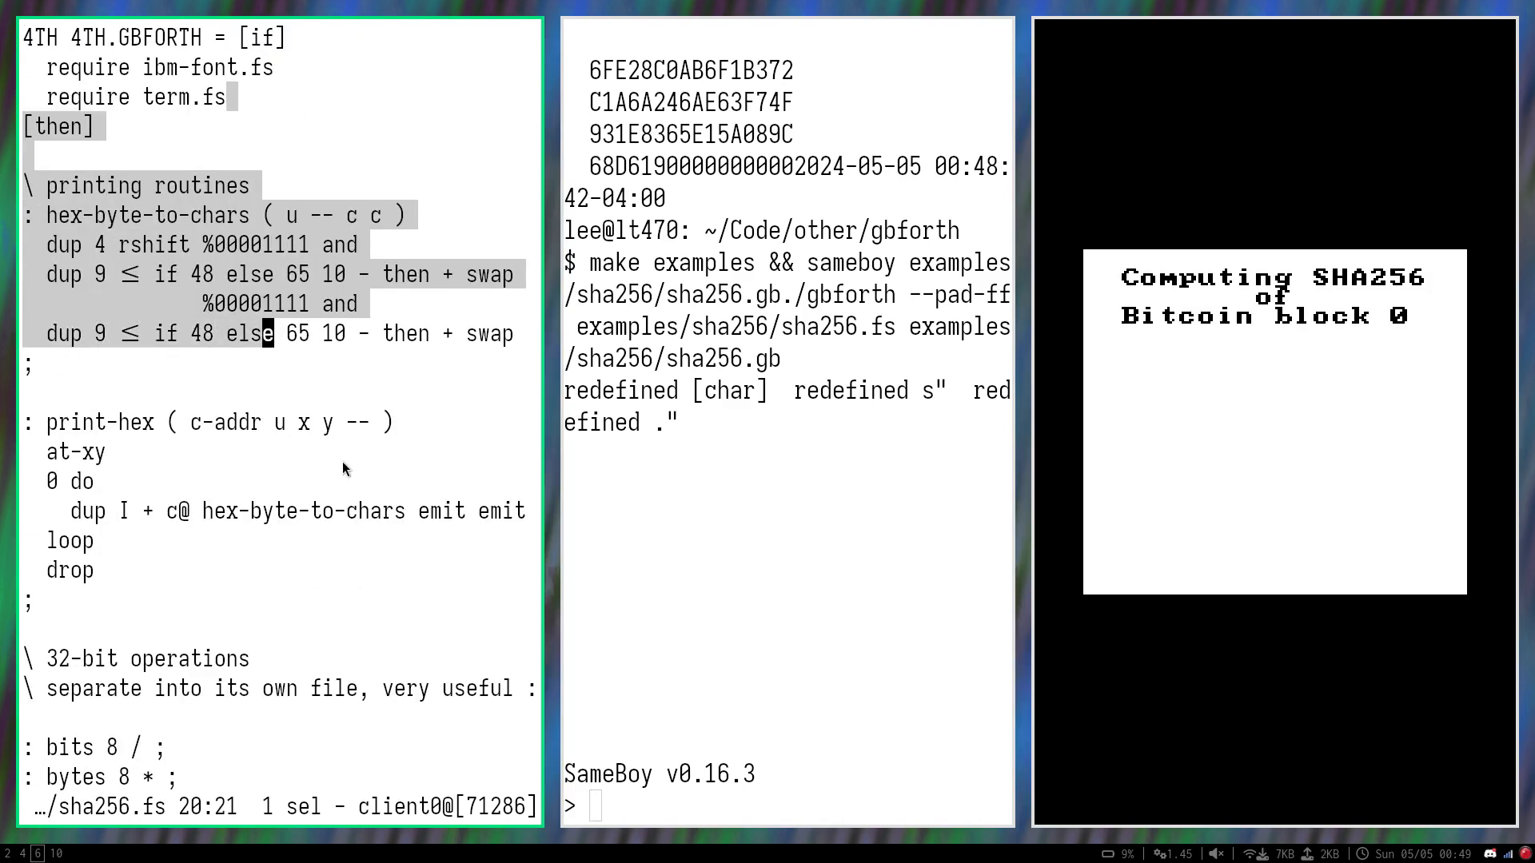
# Scroll down sha256.fs to reveal the bitcoin-block-header-0 definition
pyautogui.scroll(-3)
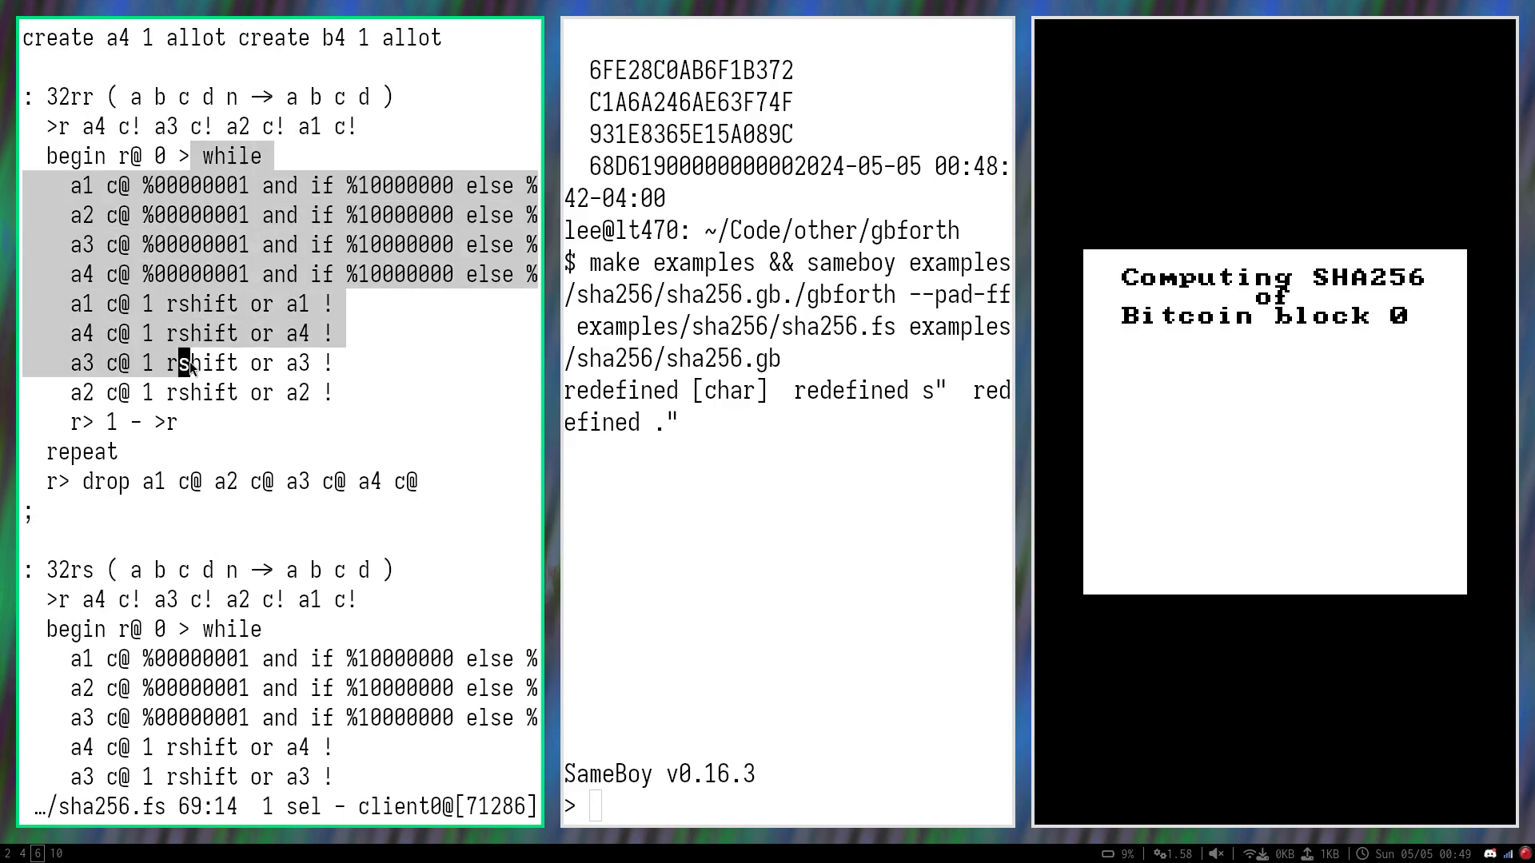
pyautogui.scroll(-3)
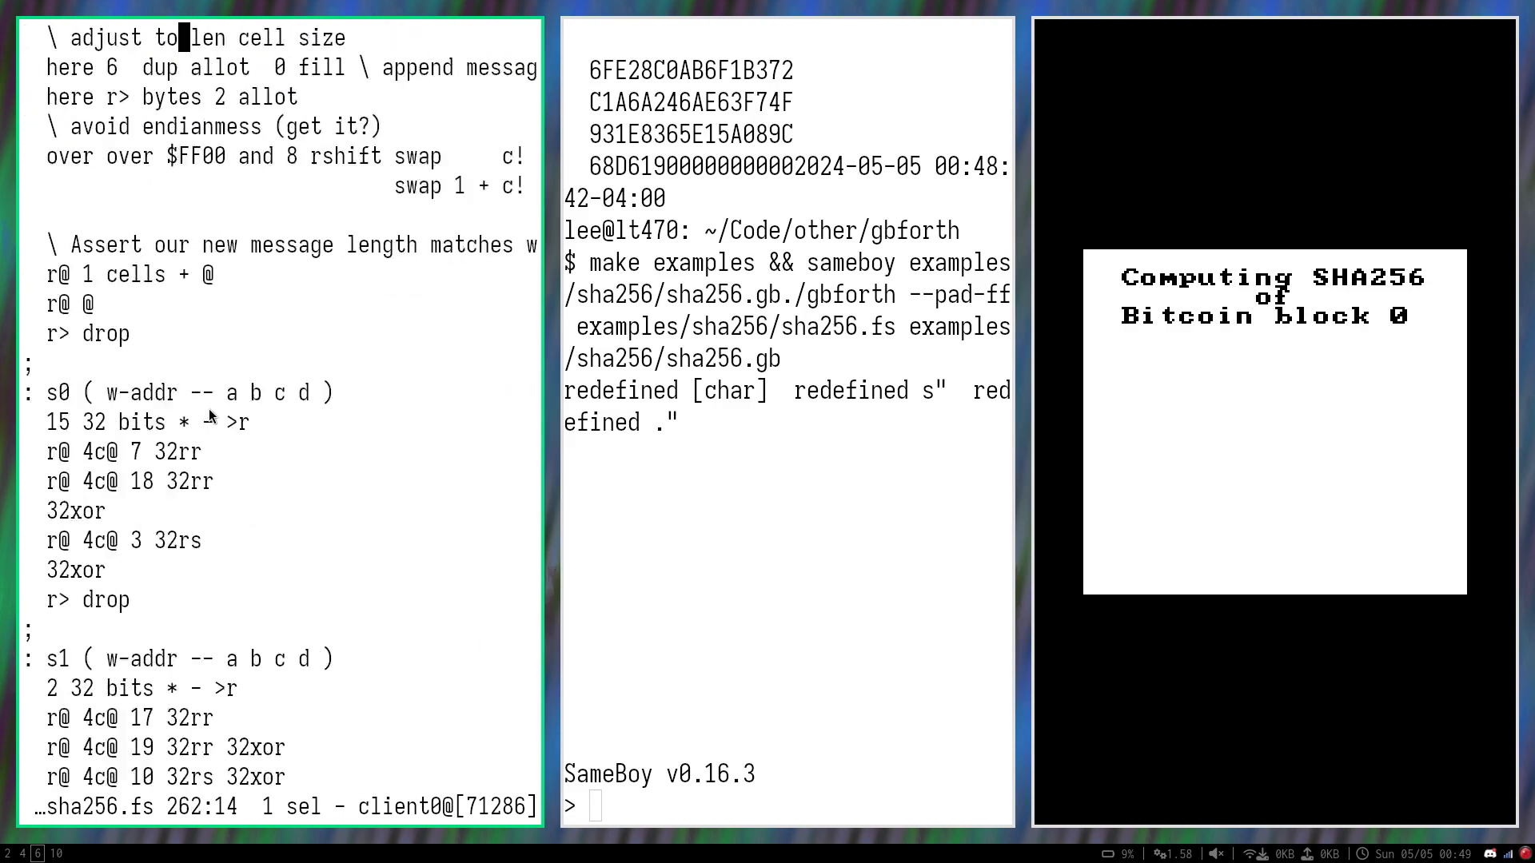
pyautogui.scroll(-3)
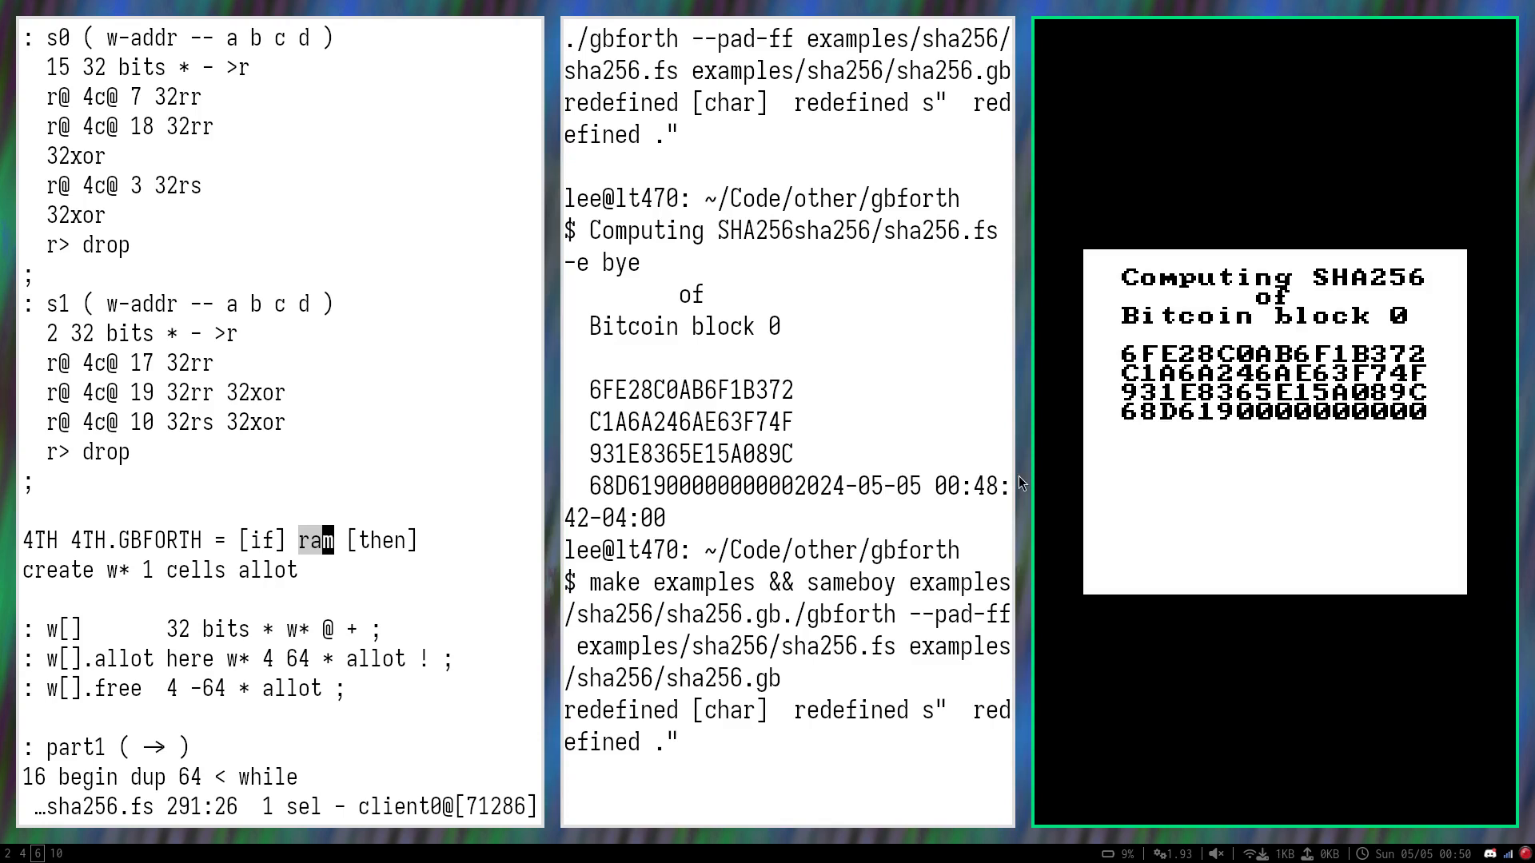
pyautogui.scroll(-3)
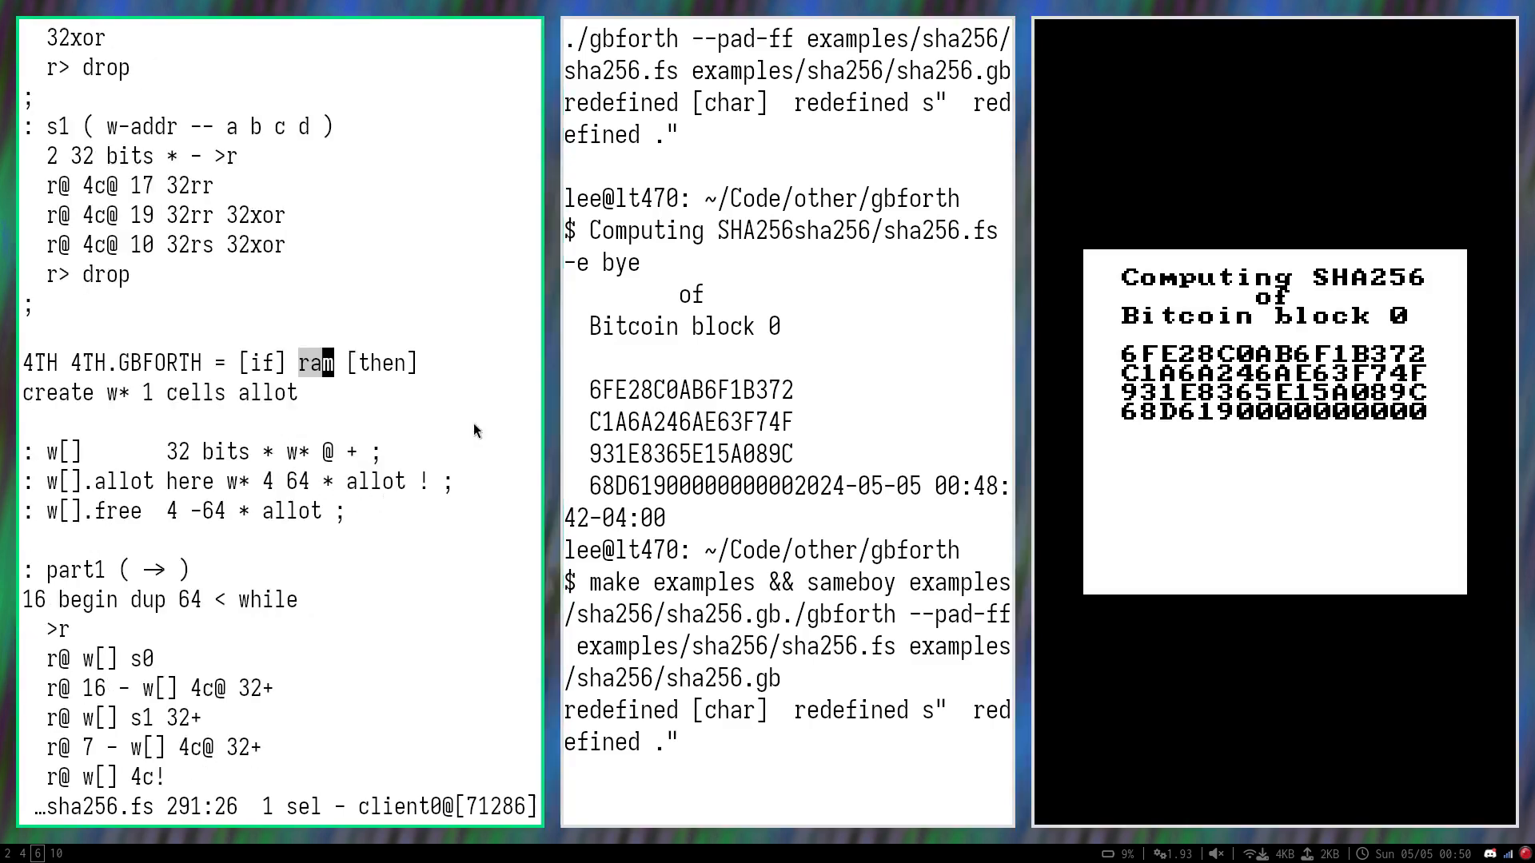
pyautogui.scroll(-3)
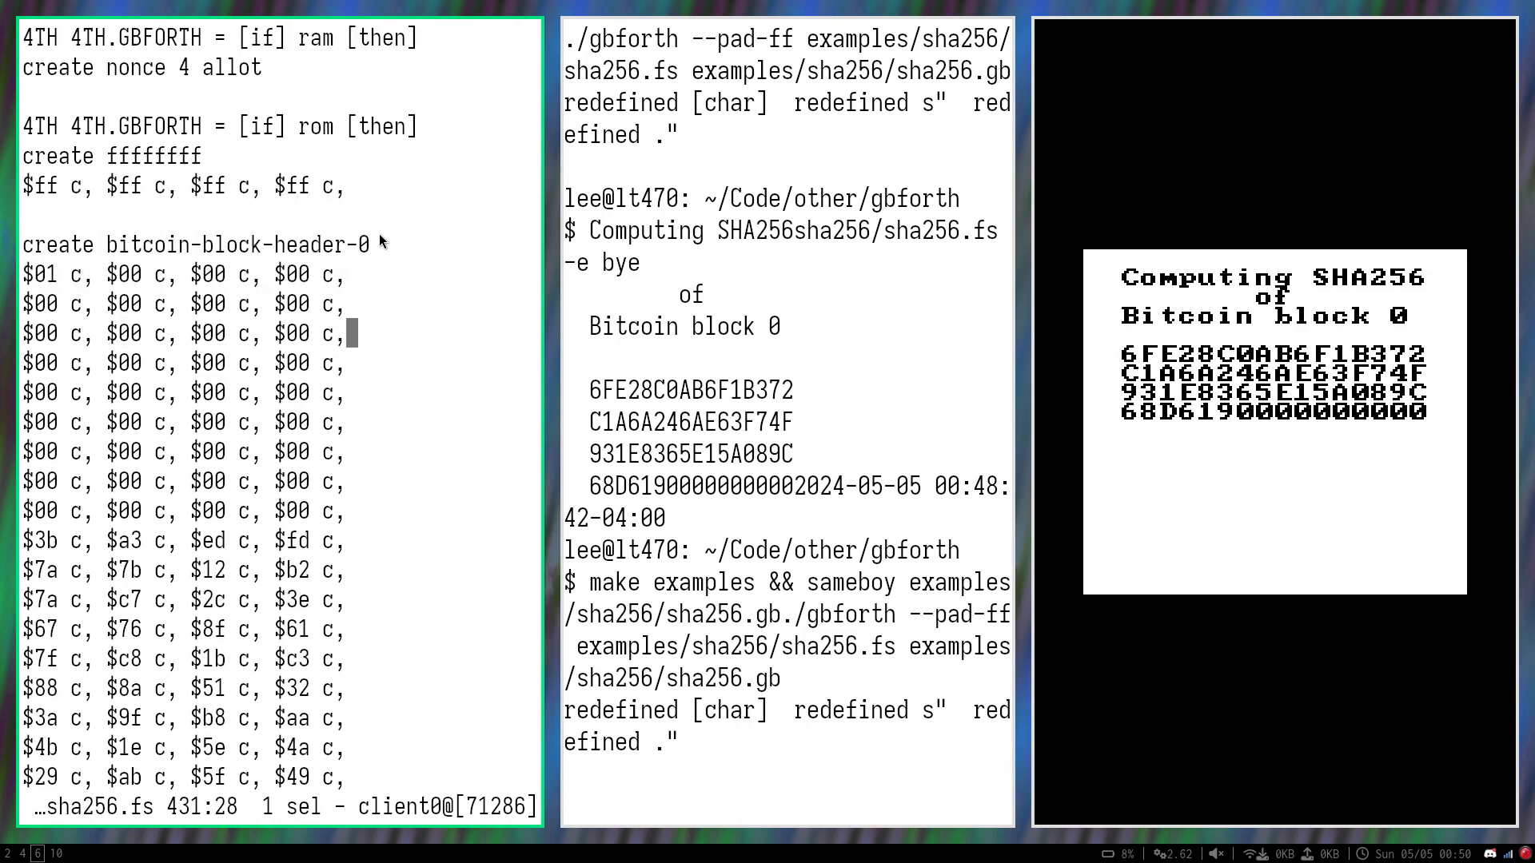
pyautogui.scroll(-3)
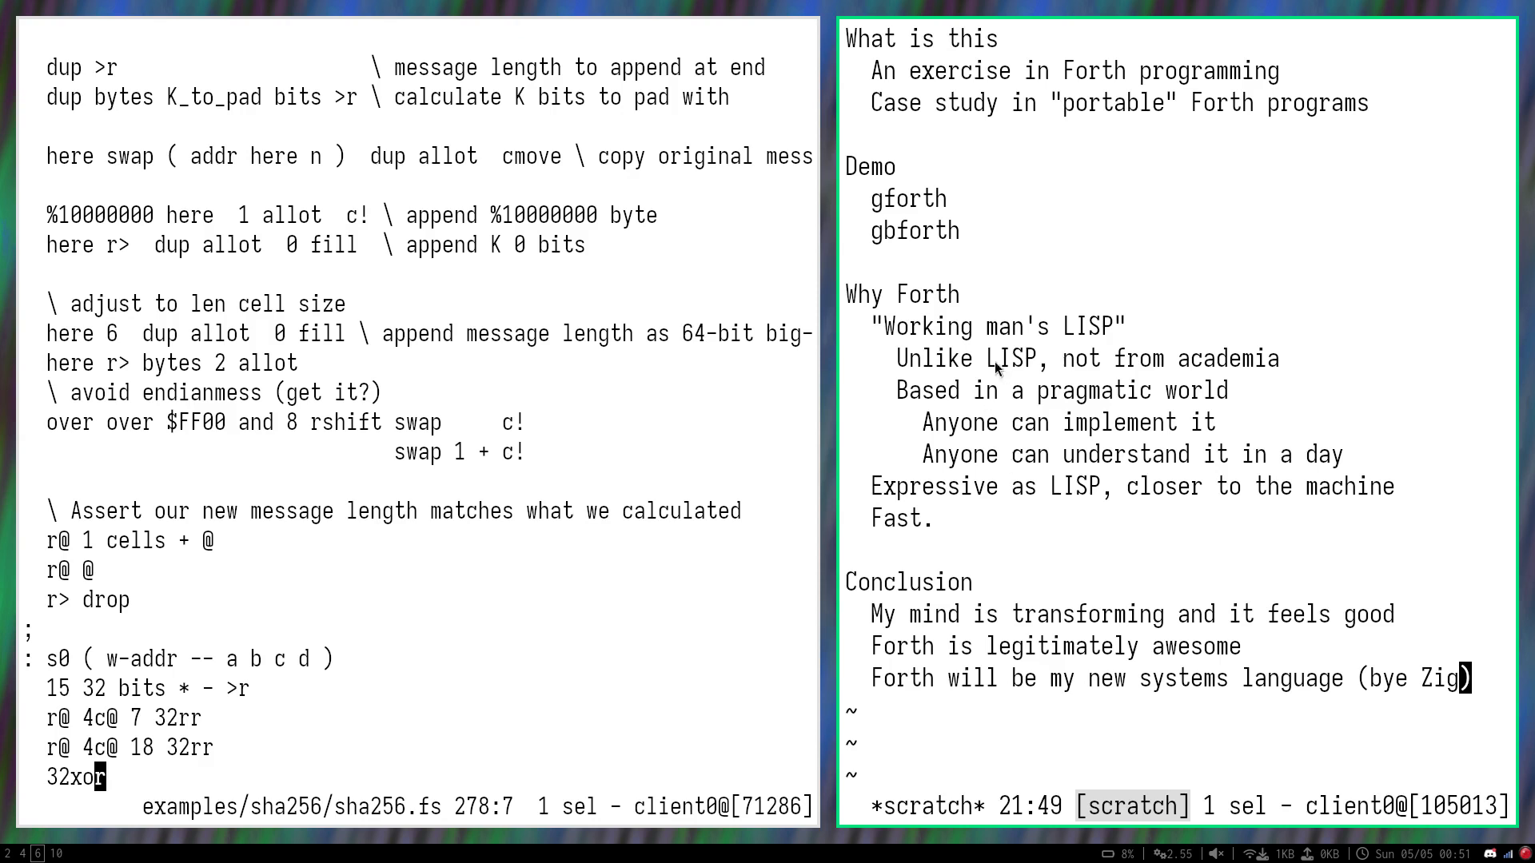
pyautogui.moveTo(865, 361)
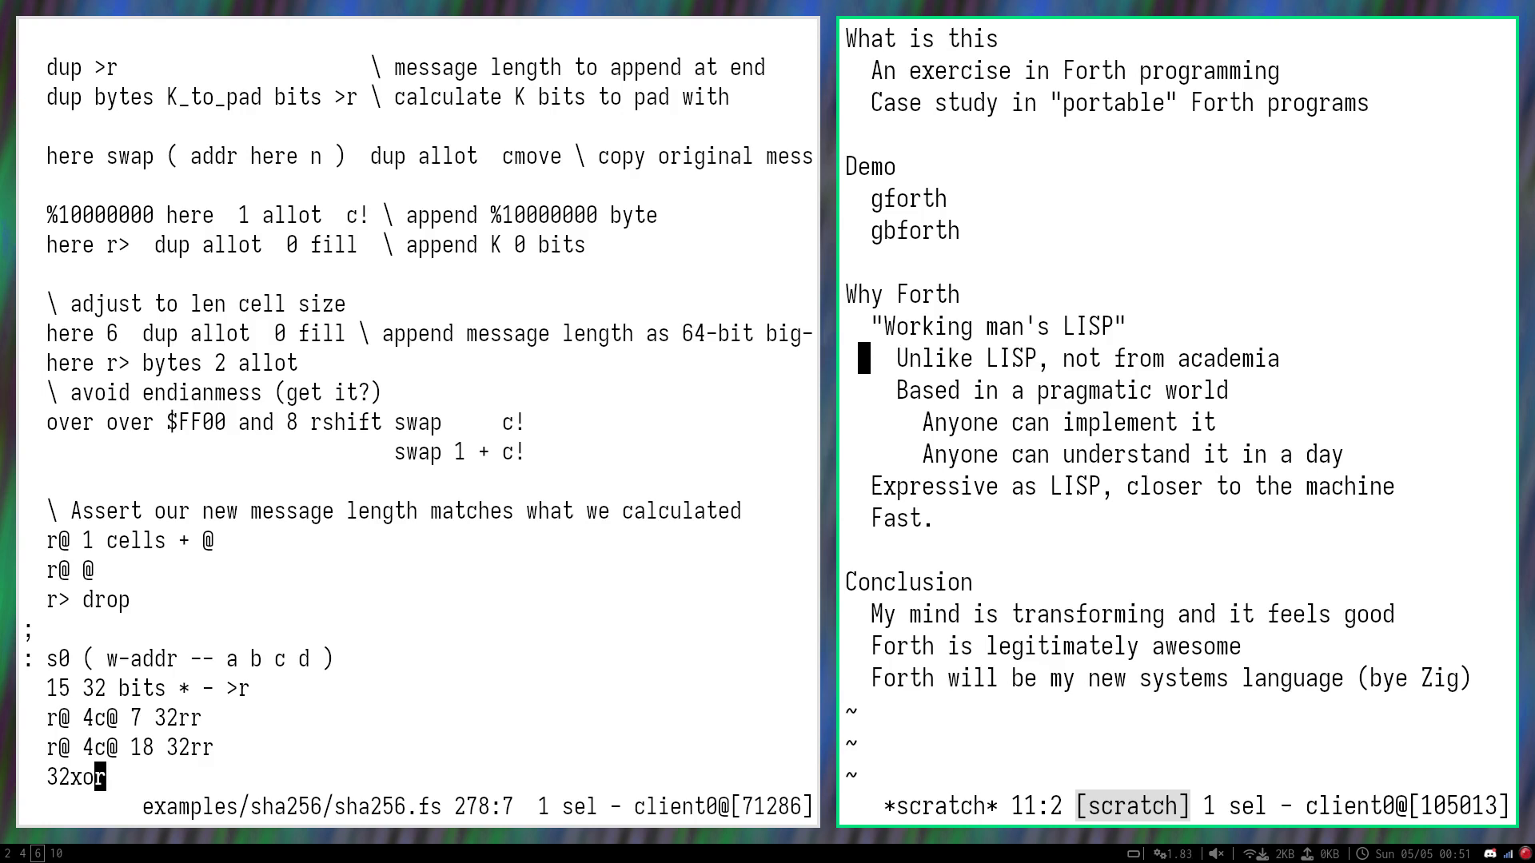
pyautogui.moveTo(1004, 423)
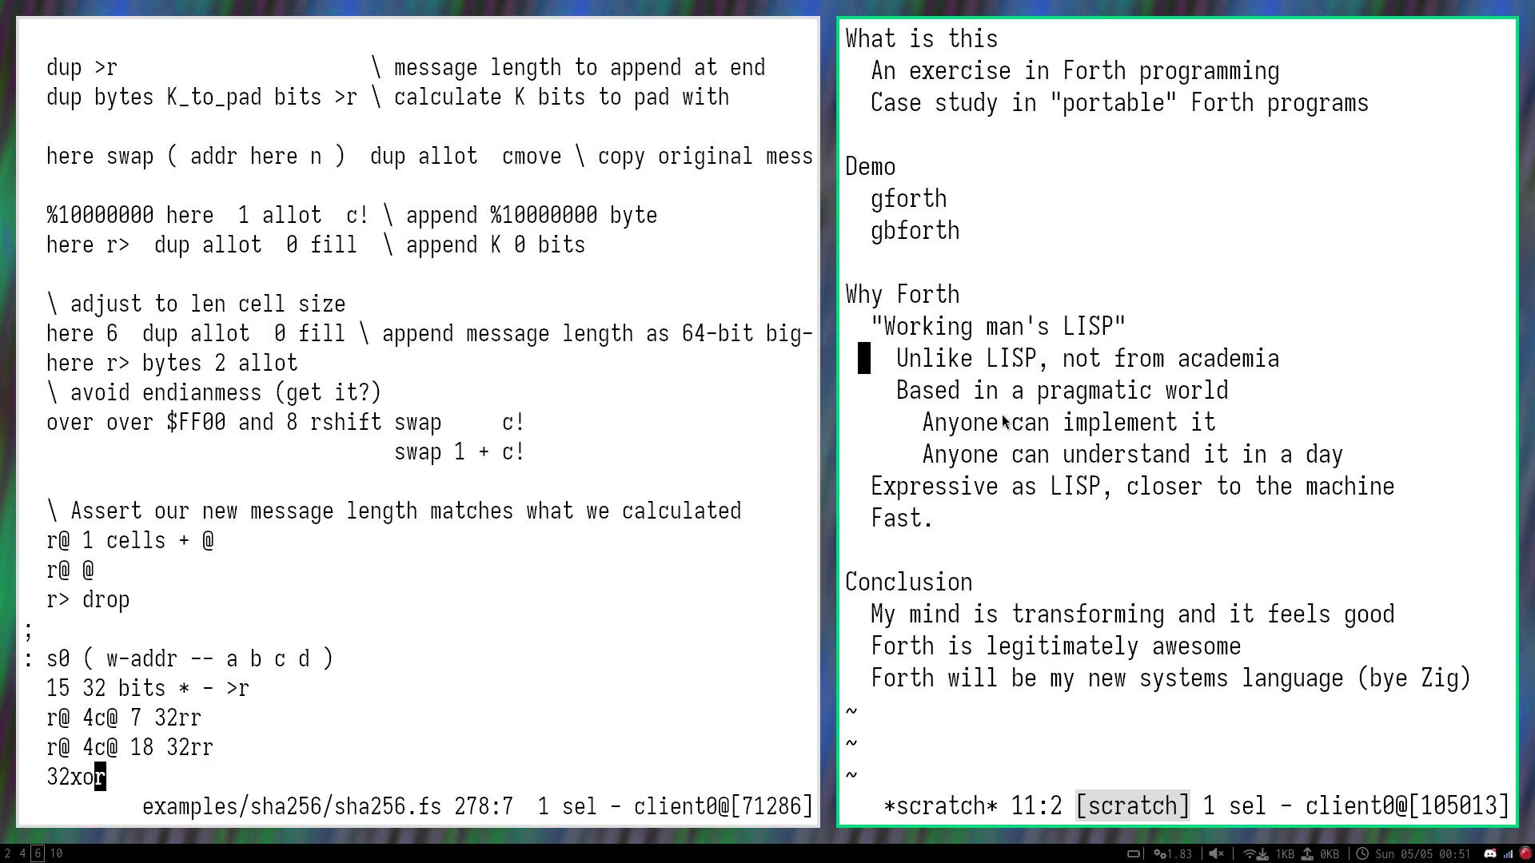
pyautogui.moveTo(1035, 438)
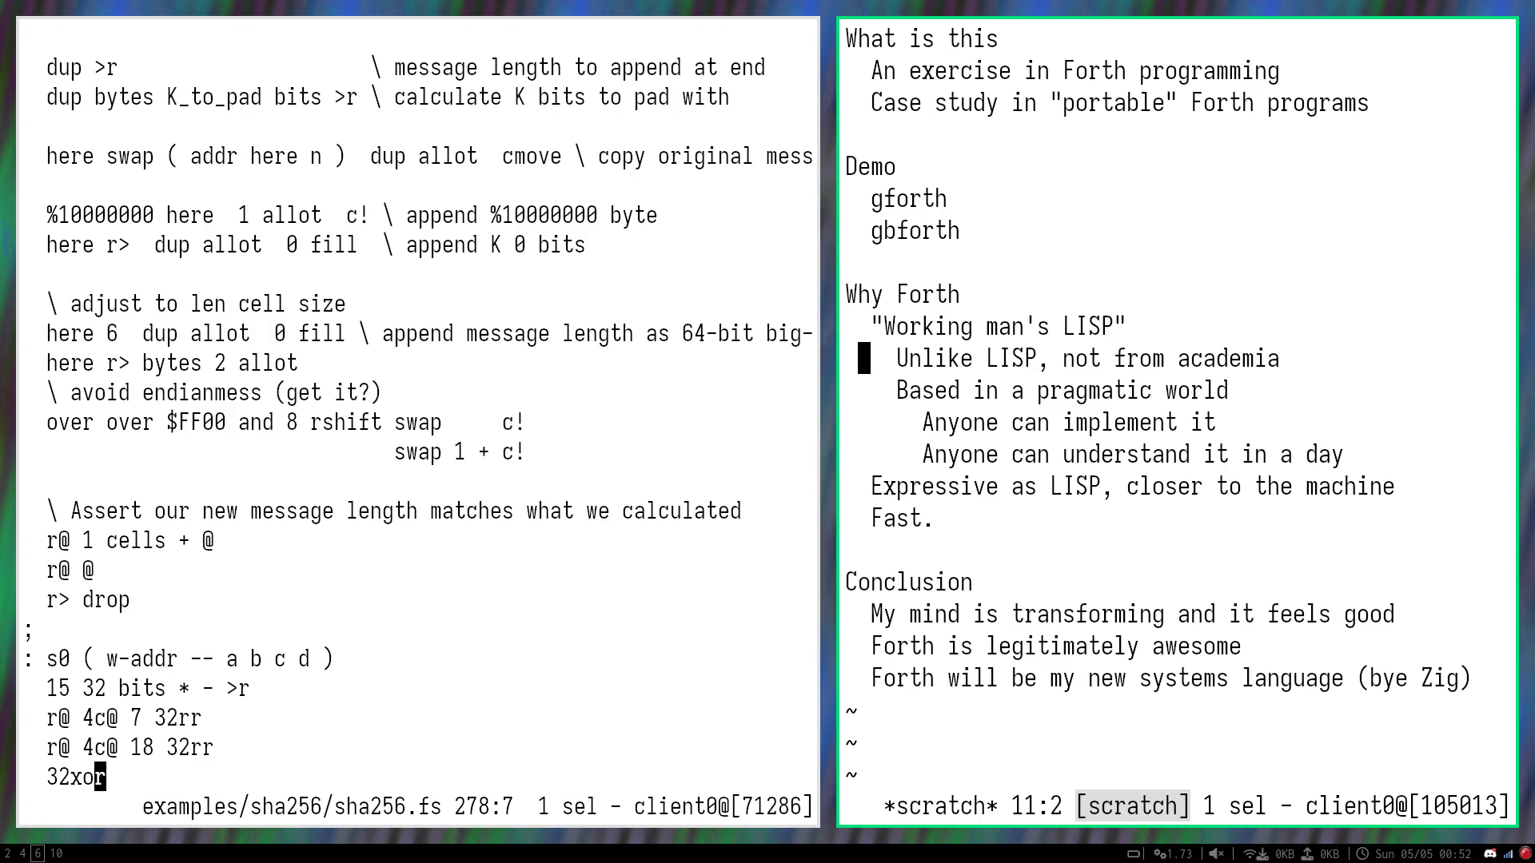
pyautogui.moveTo(828, 445)
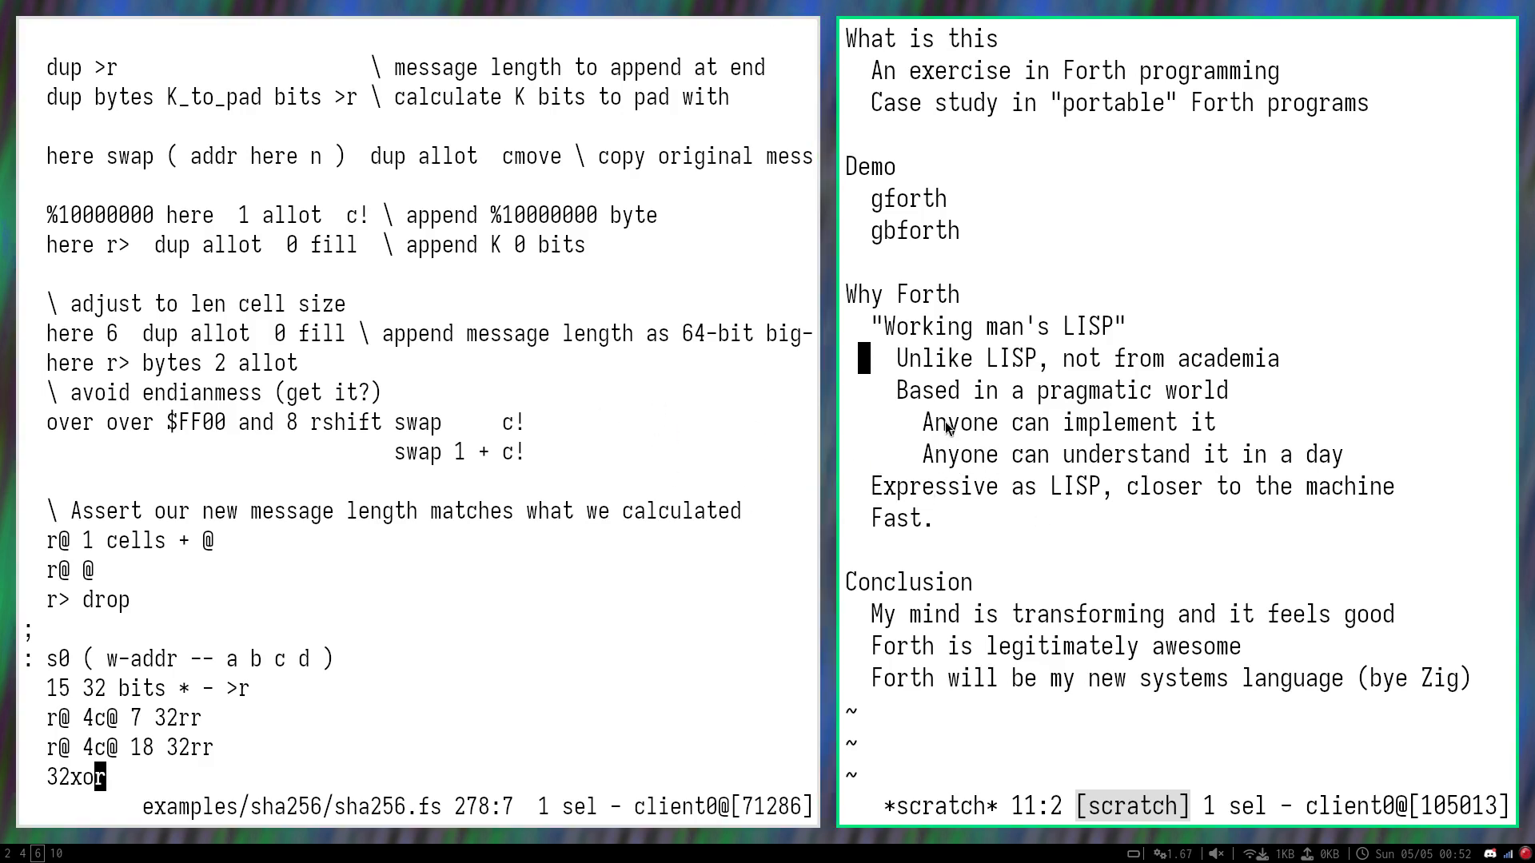
pyautogui.click(932, 454)
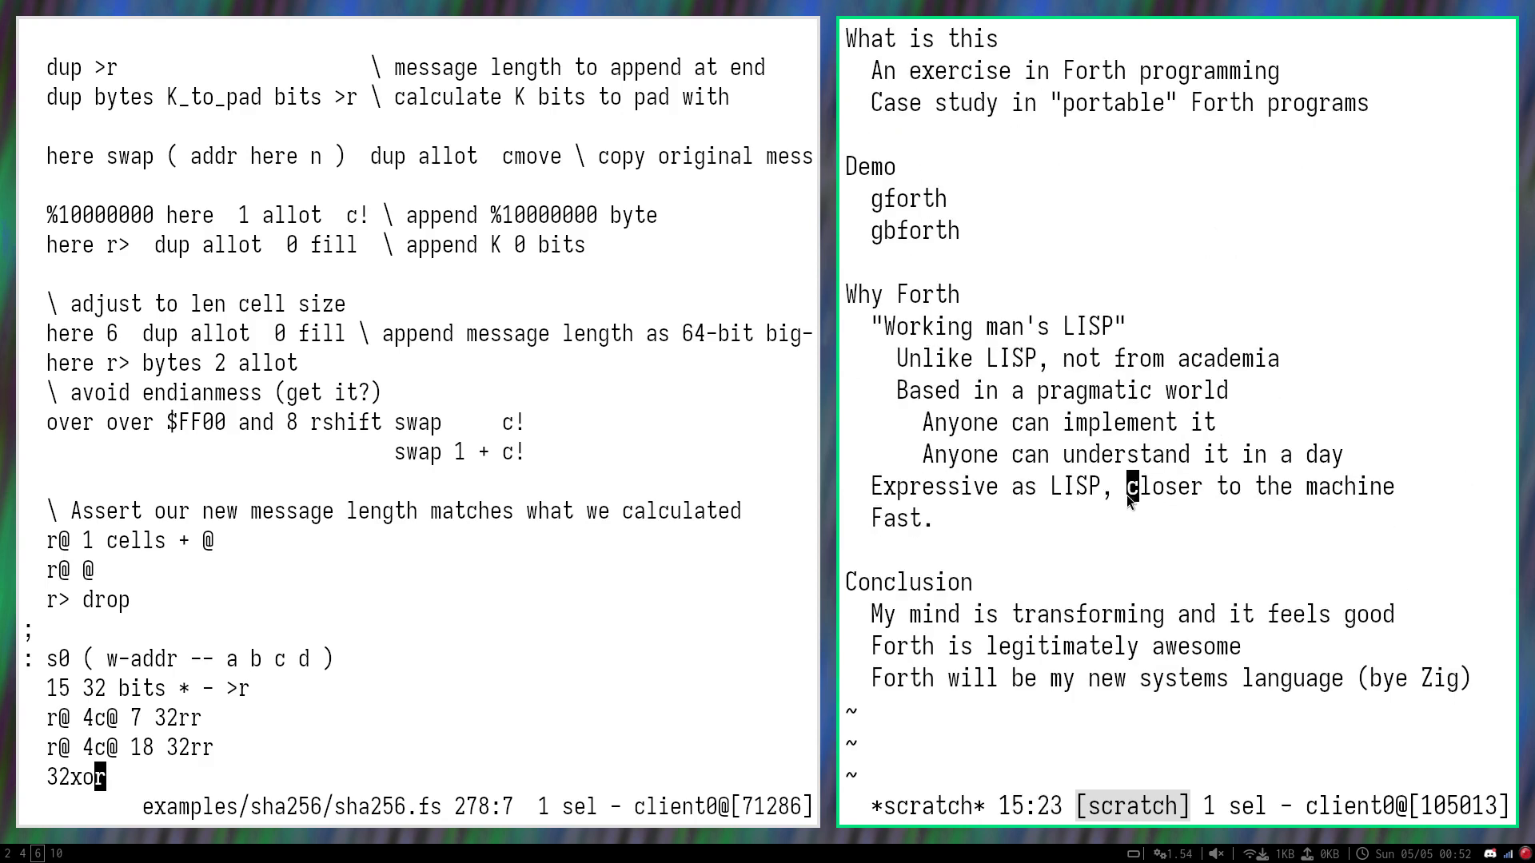
pyautogui.moveTo(1131, 487); pyautogui.dragTo(1405, 487)
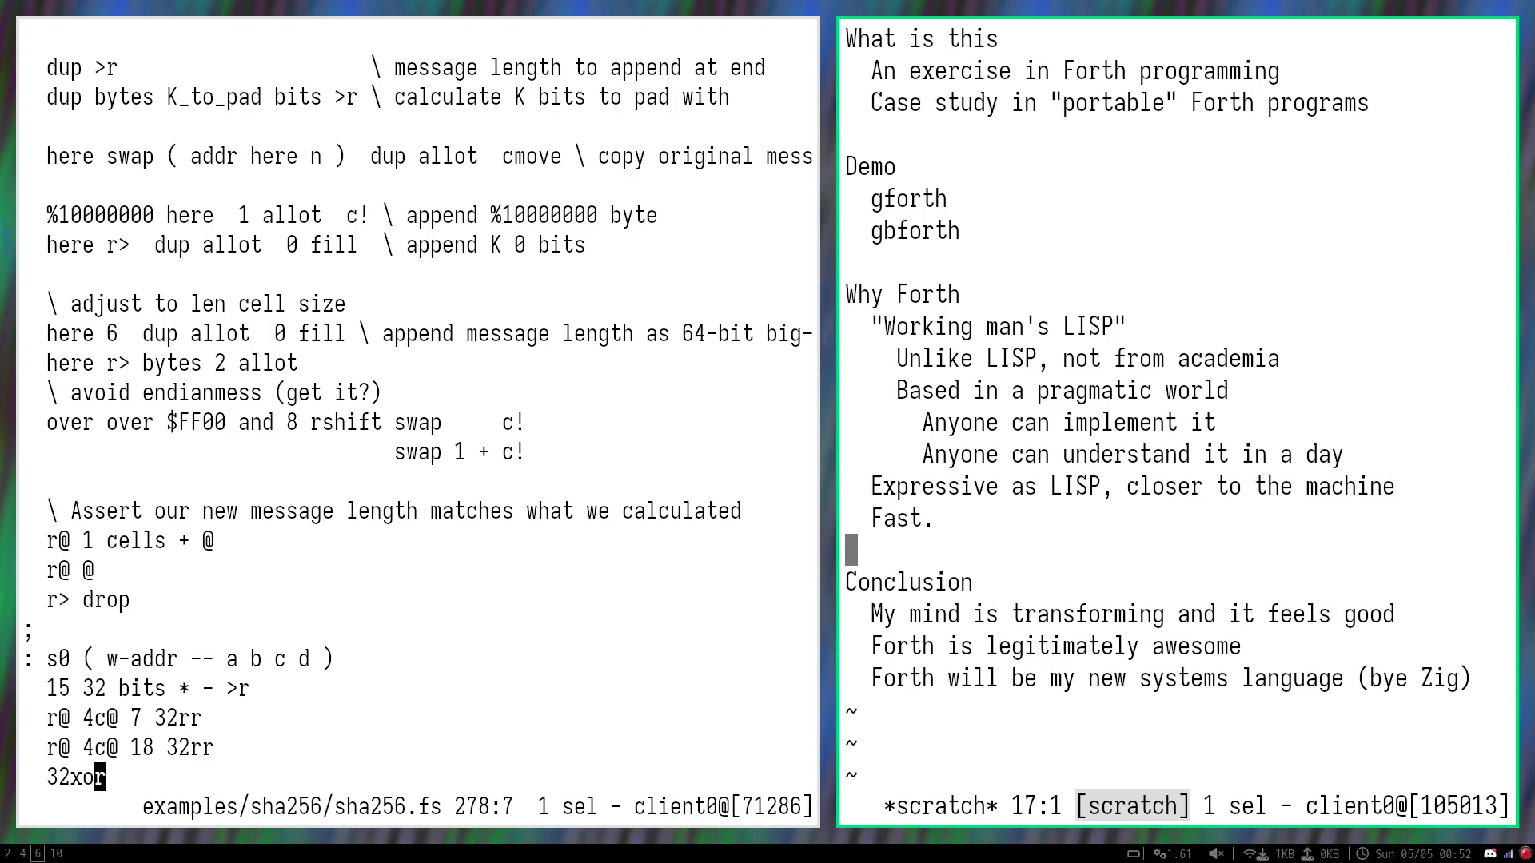
pyautogui.moveTo(1107, 542)
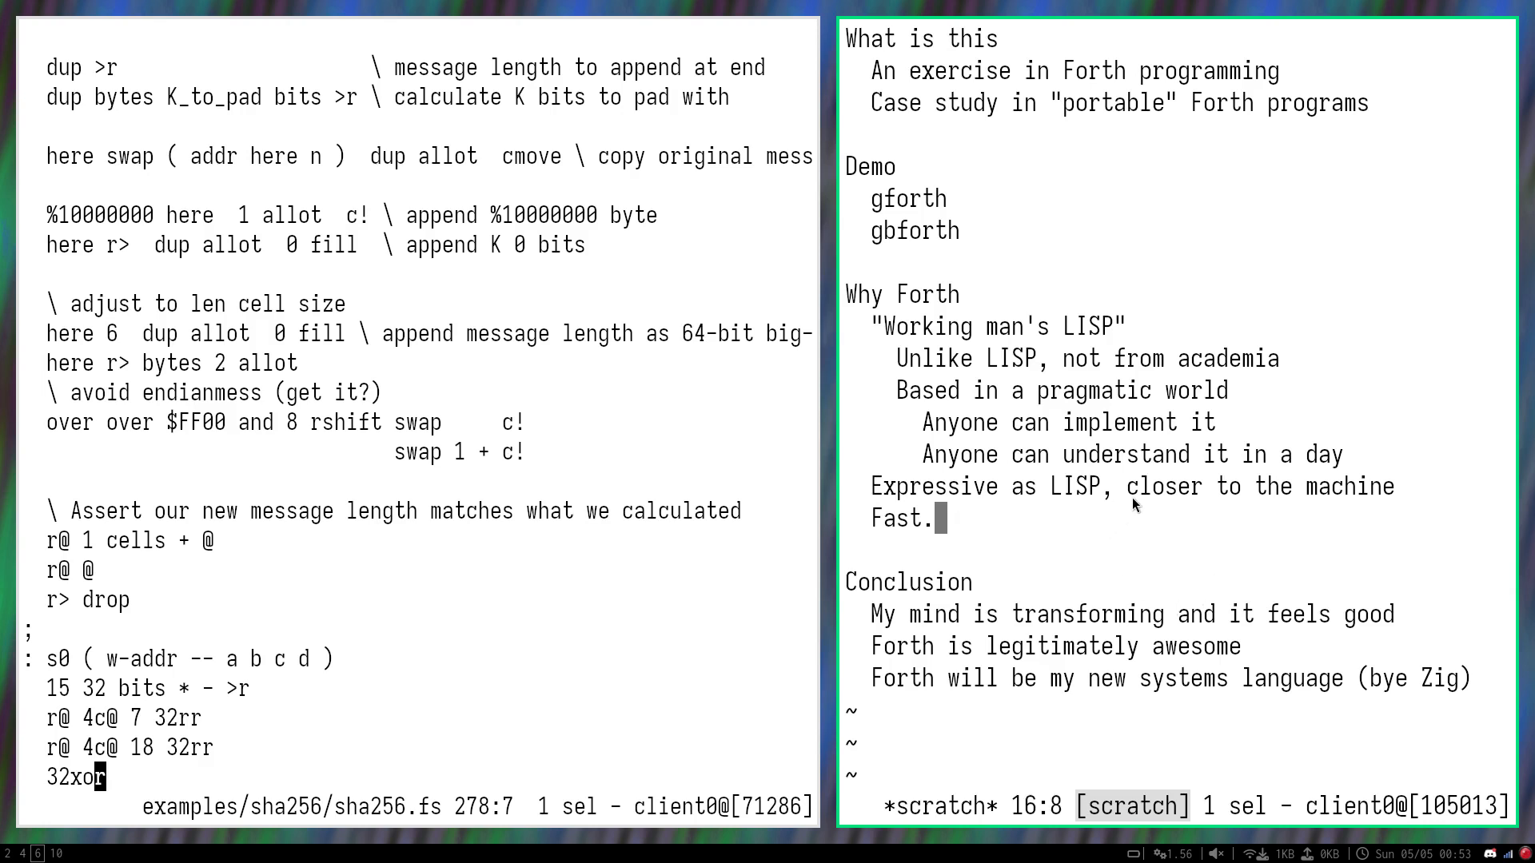
pyautogui.scroll(-3)
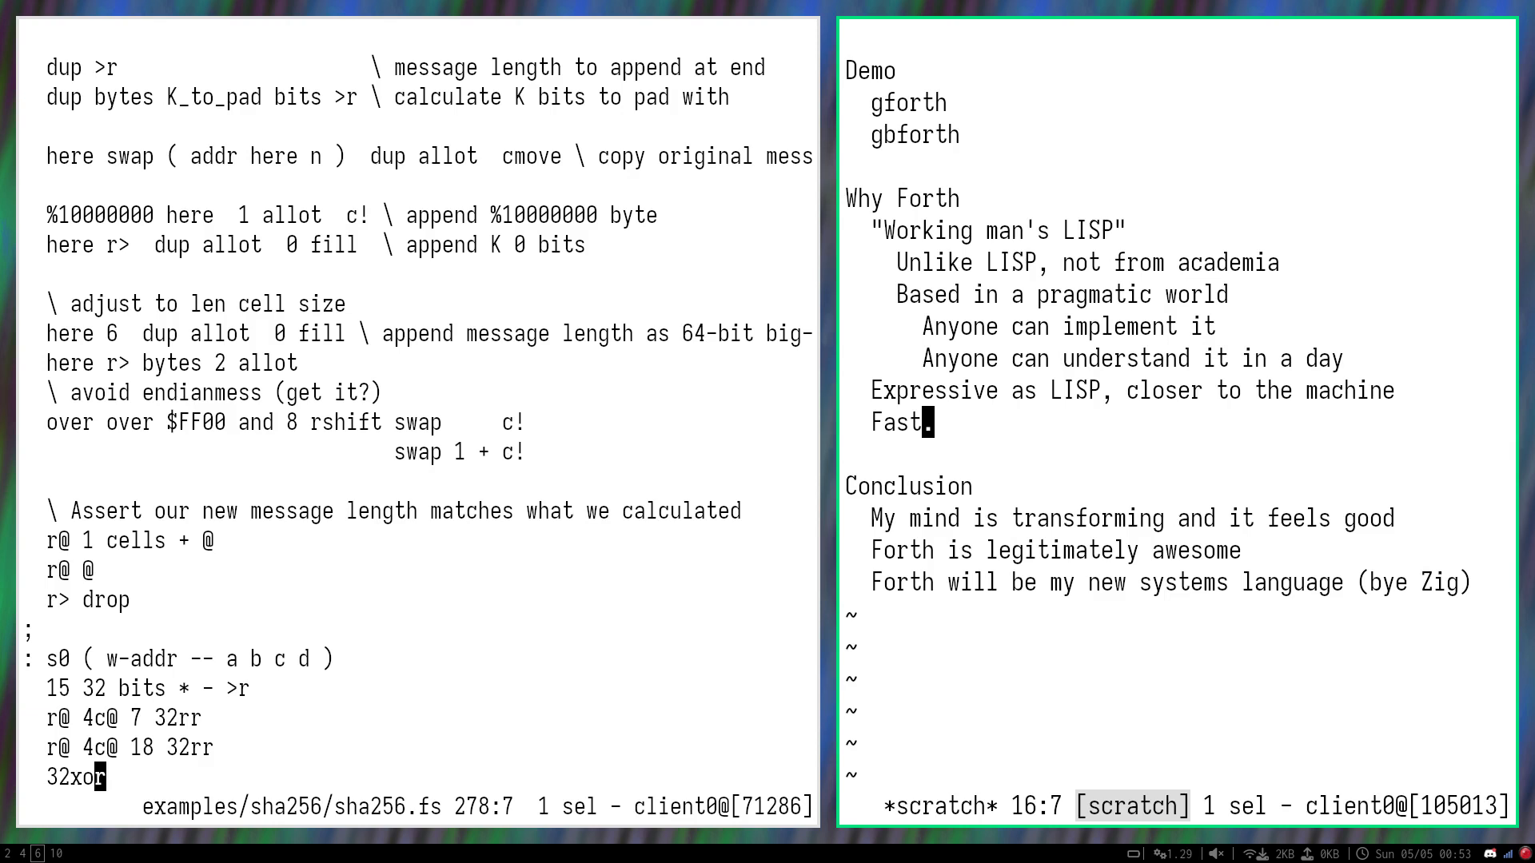
pyautogui.moveTo(1033, 414)
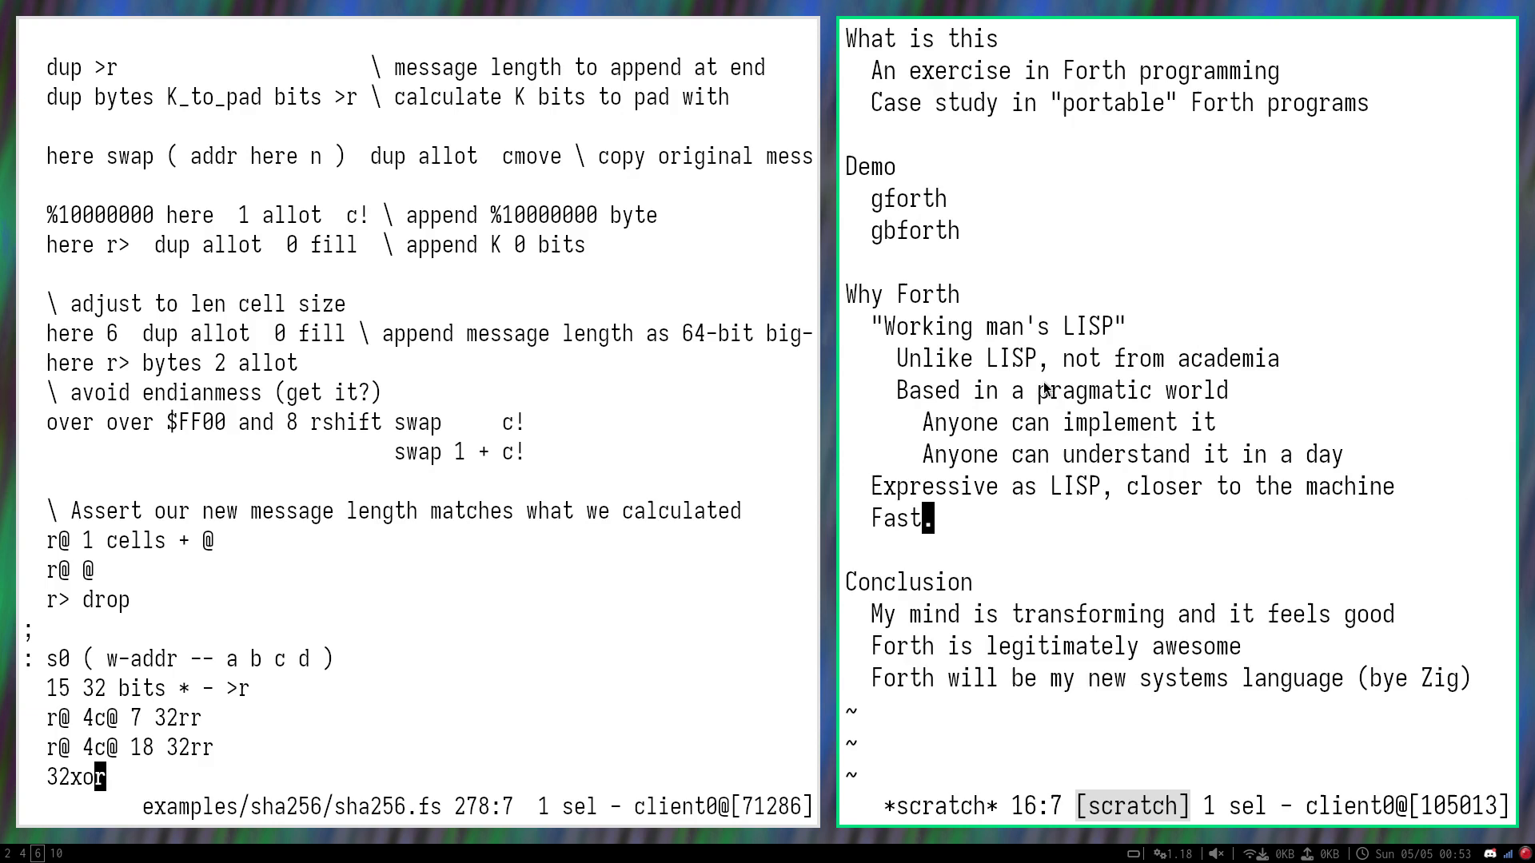
pyautogui.moveTo(1048, 389)
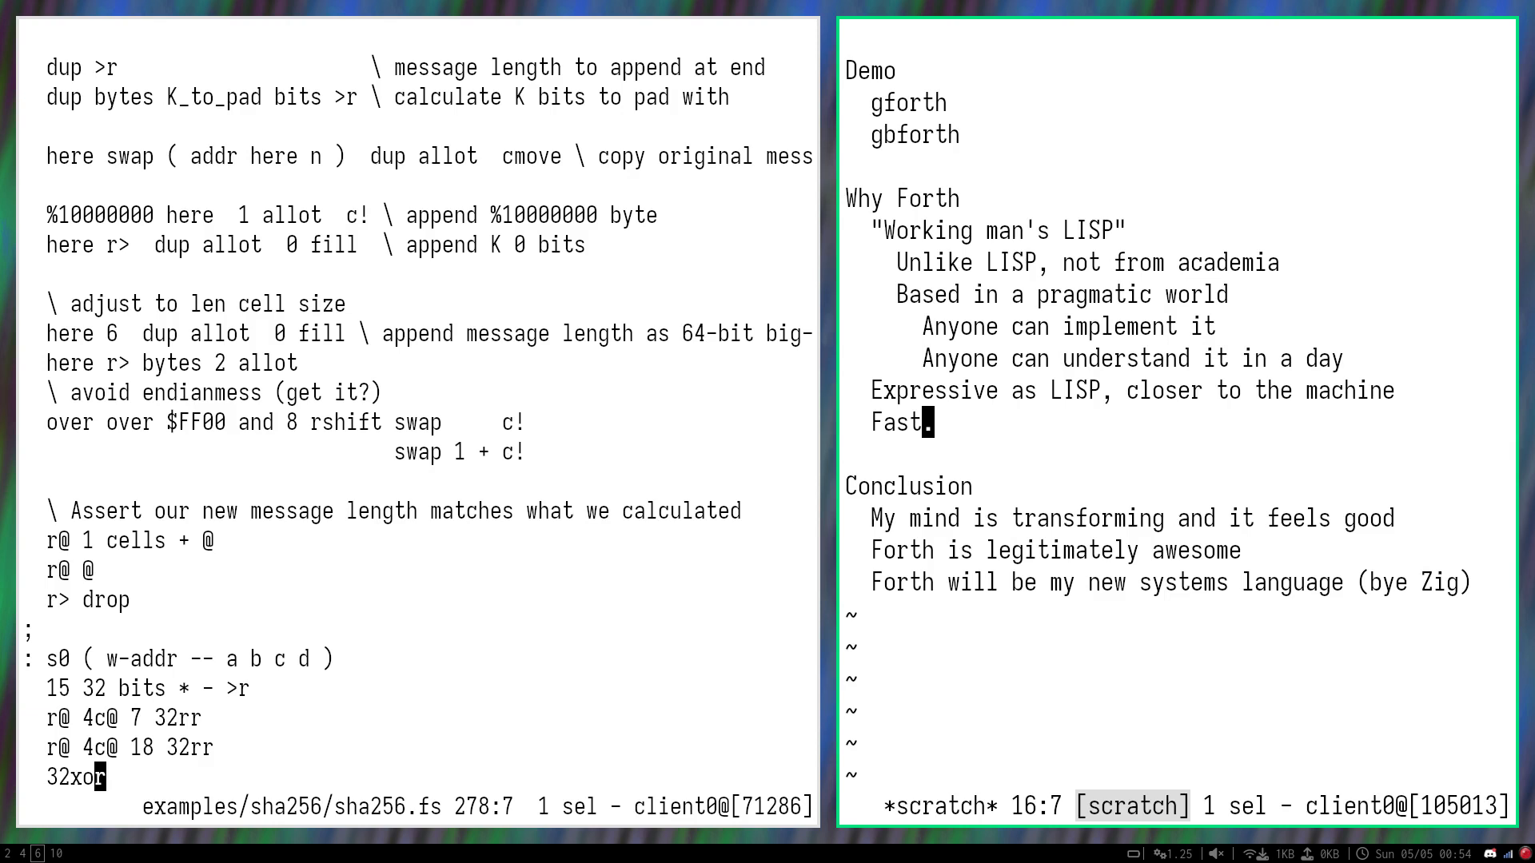
pyautogui.moveTo(939, 524)
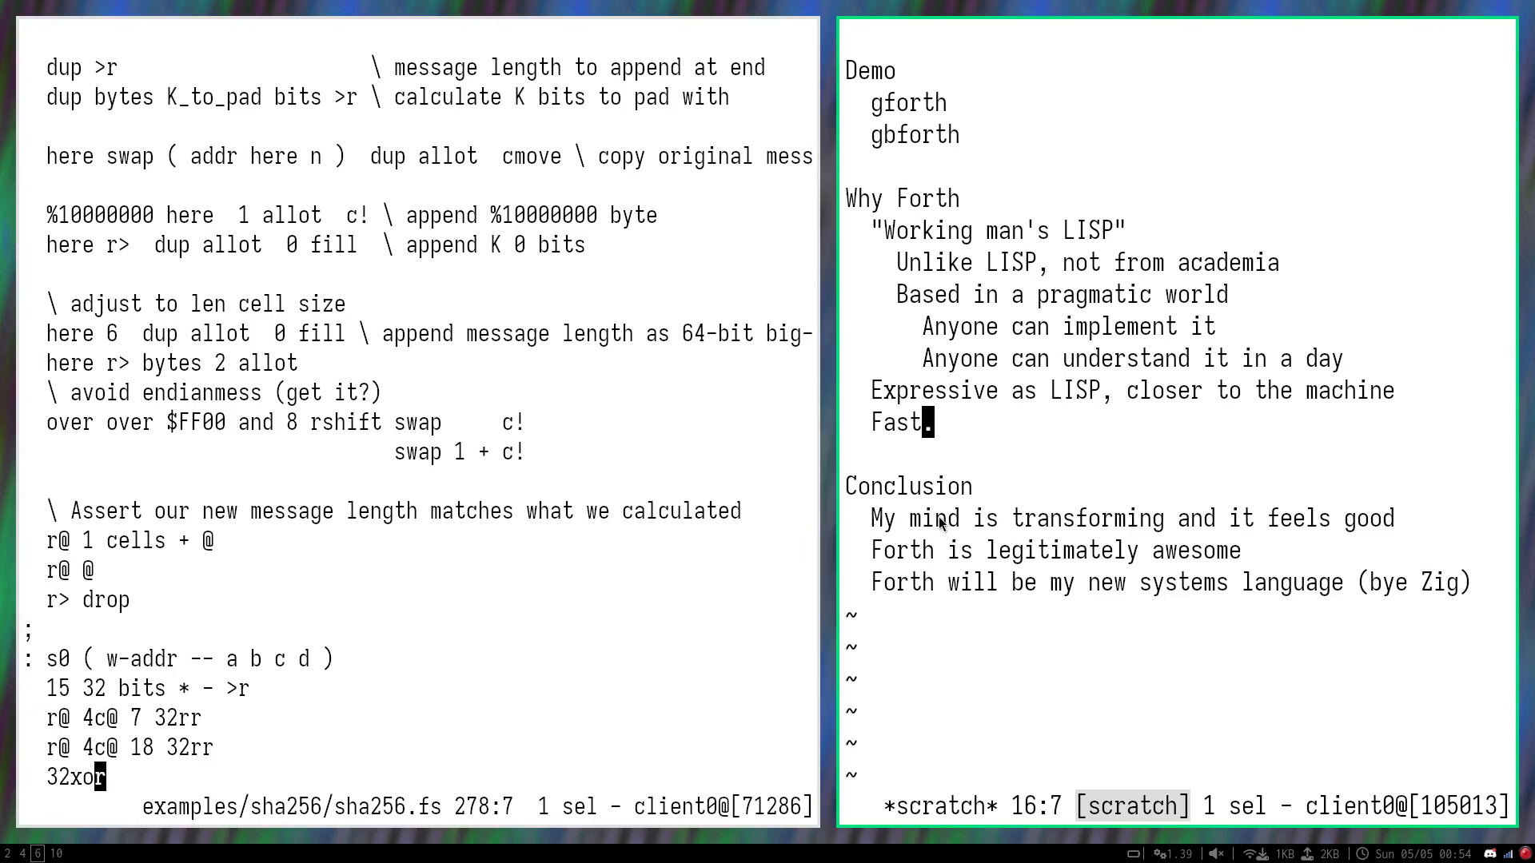